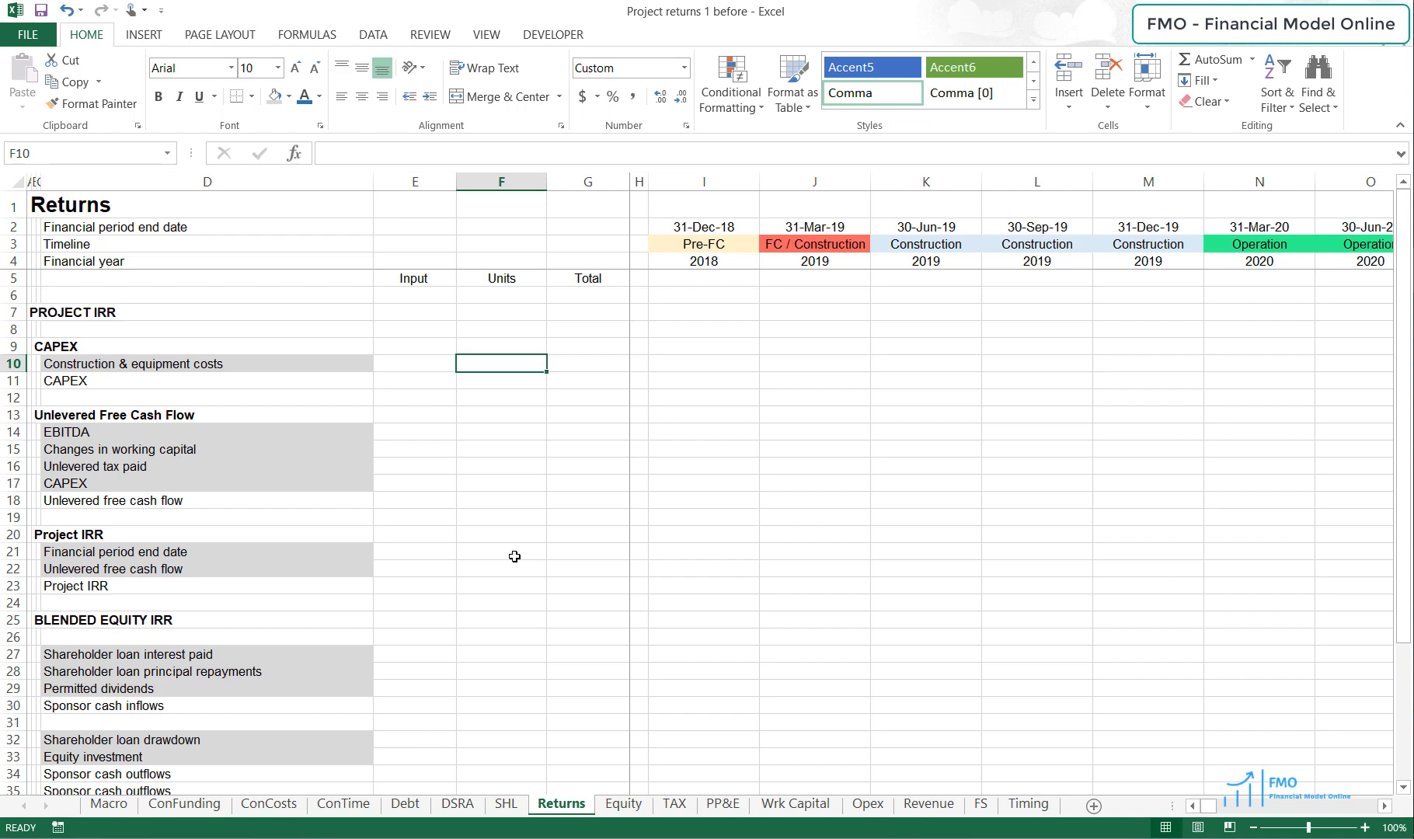
Step: Review the Returns sheet rows: shareholder loan and dividends, unlevered tax paid, unlevered free cash flow
scroll(down, 3)
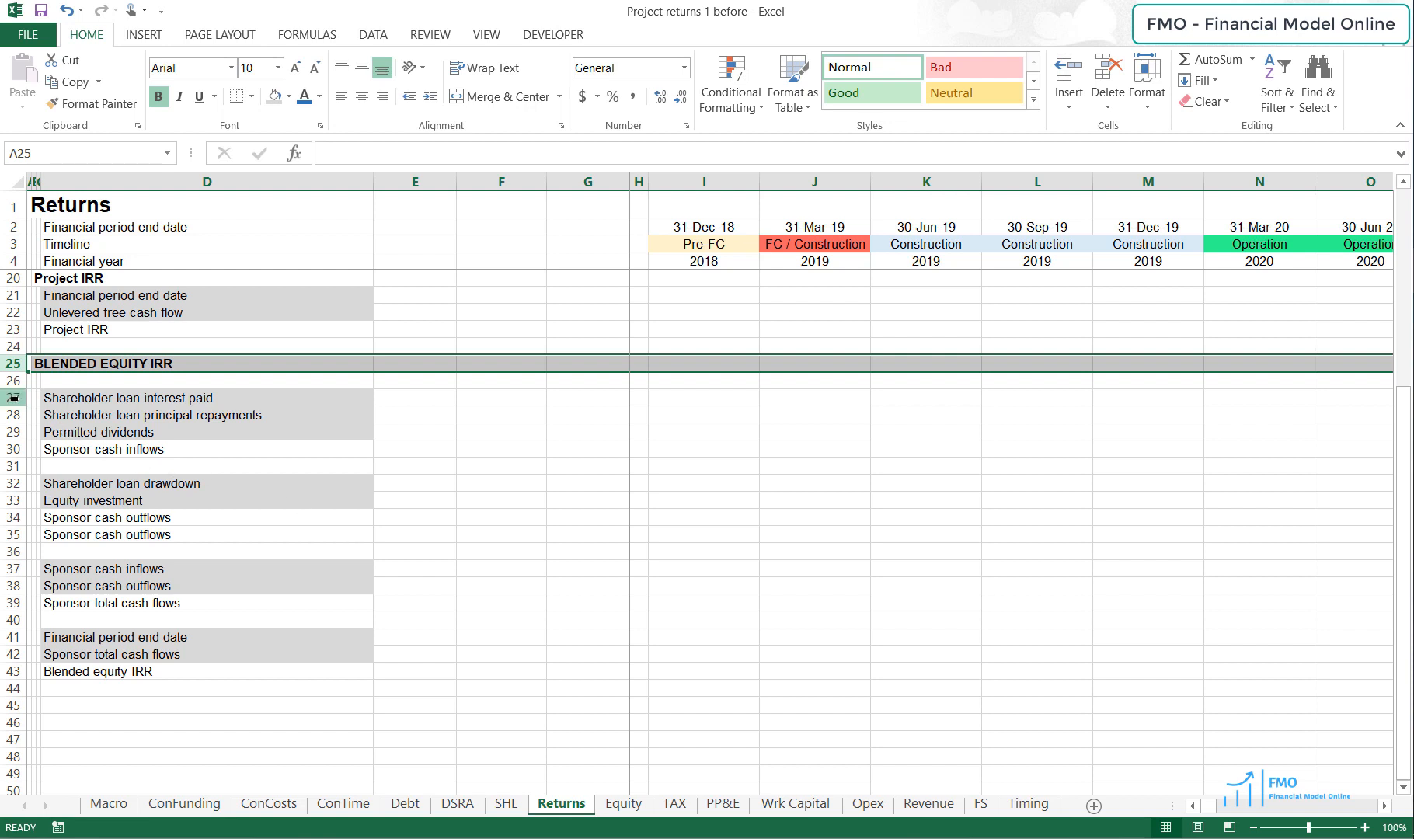
drag(14, 398, 14, 432)
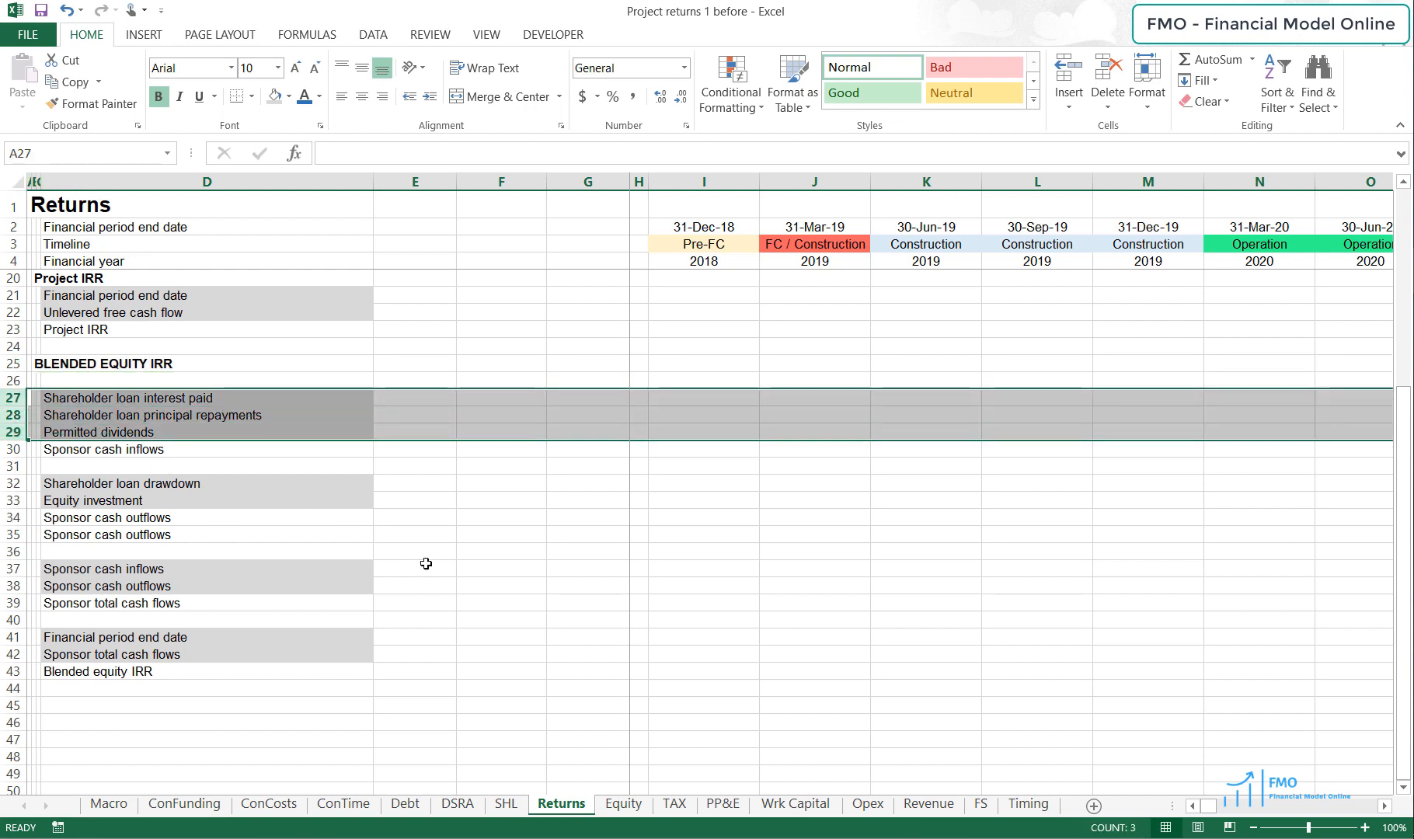
mouse_move(476, 563)
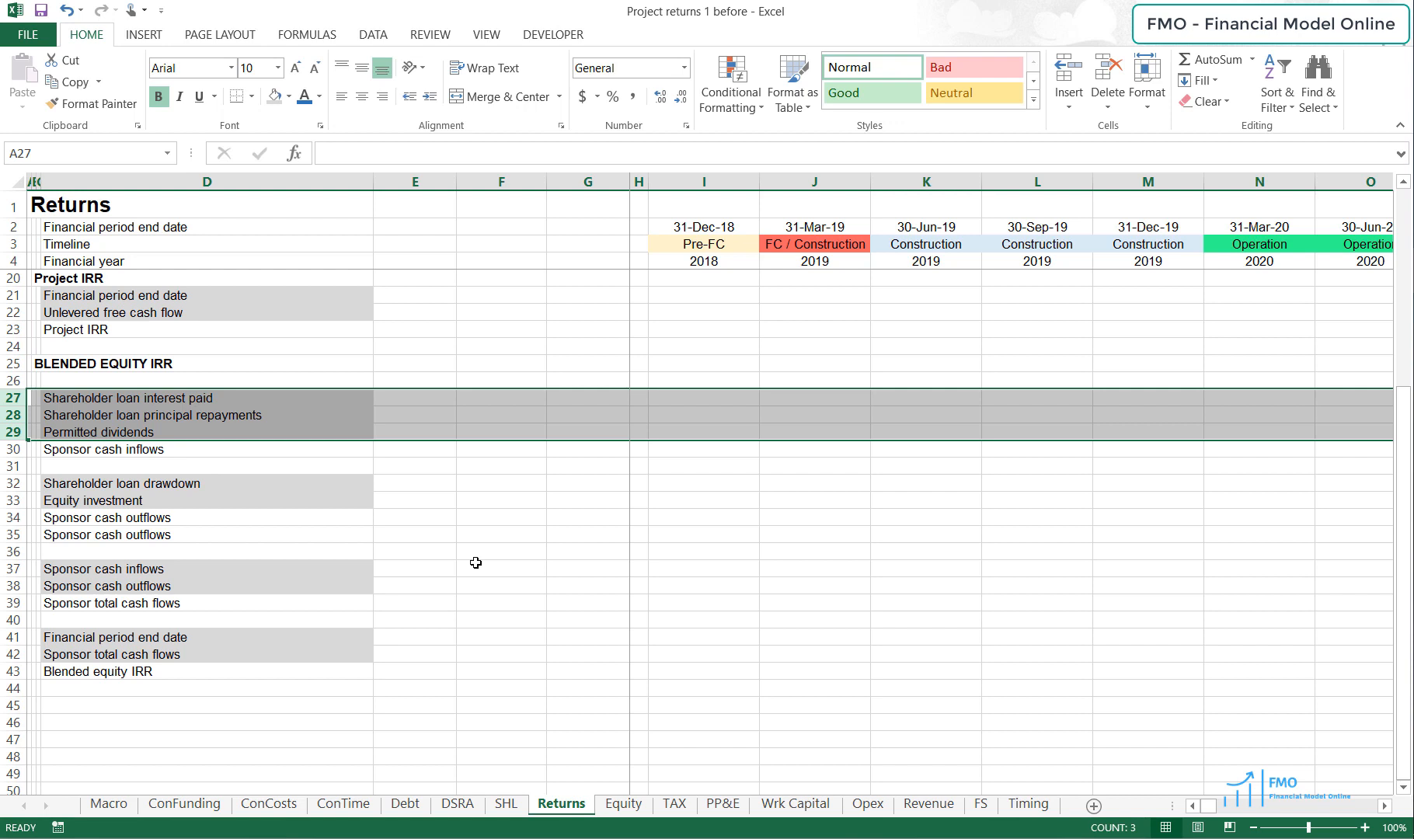
mouse_move(216, 577)
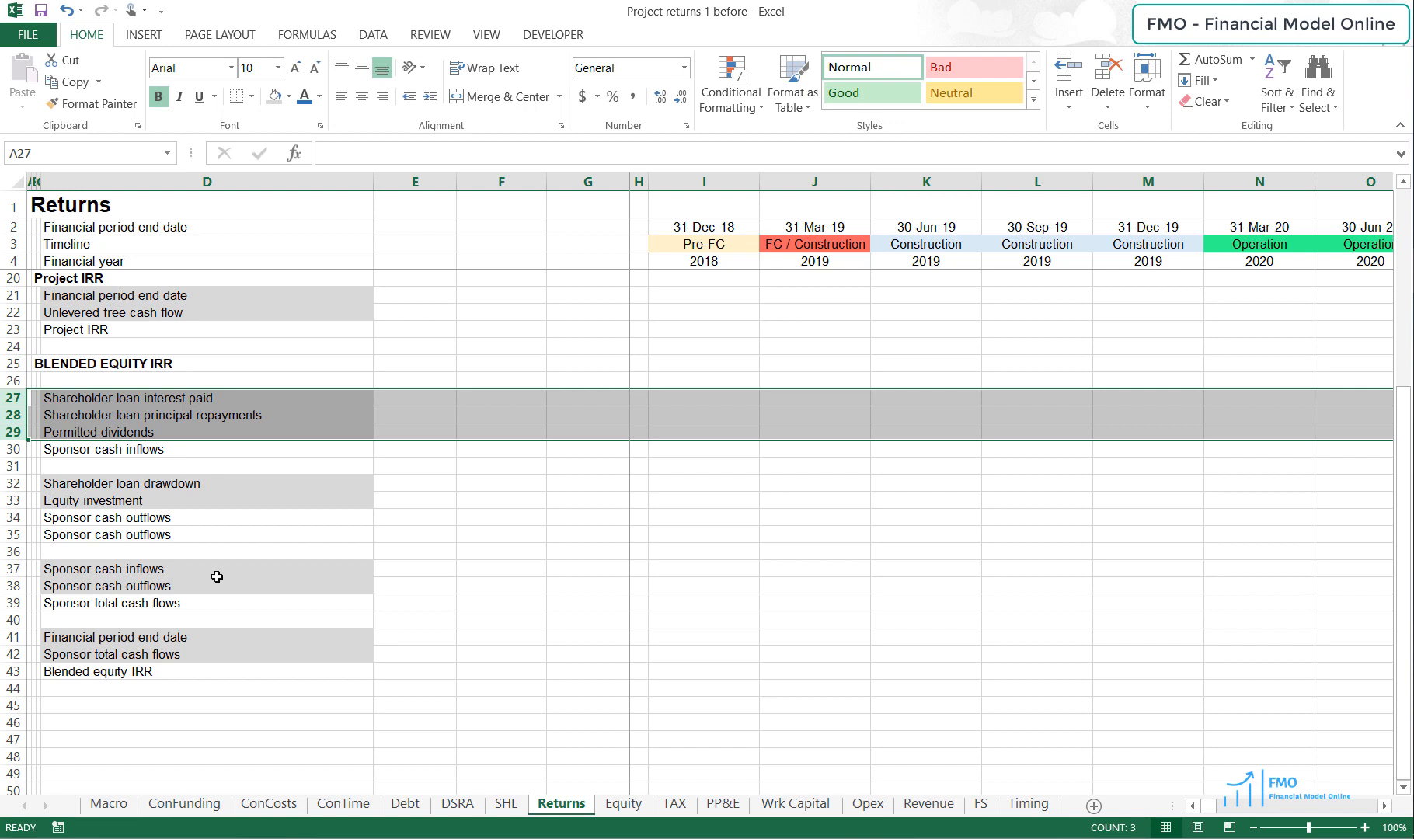
click(12, 484)
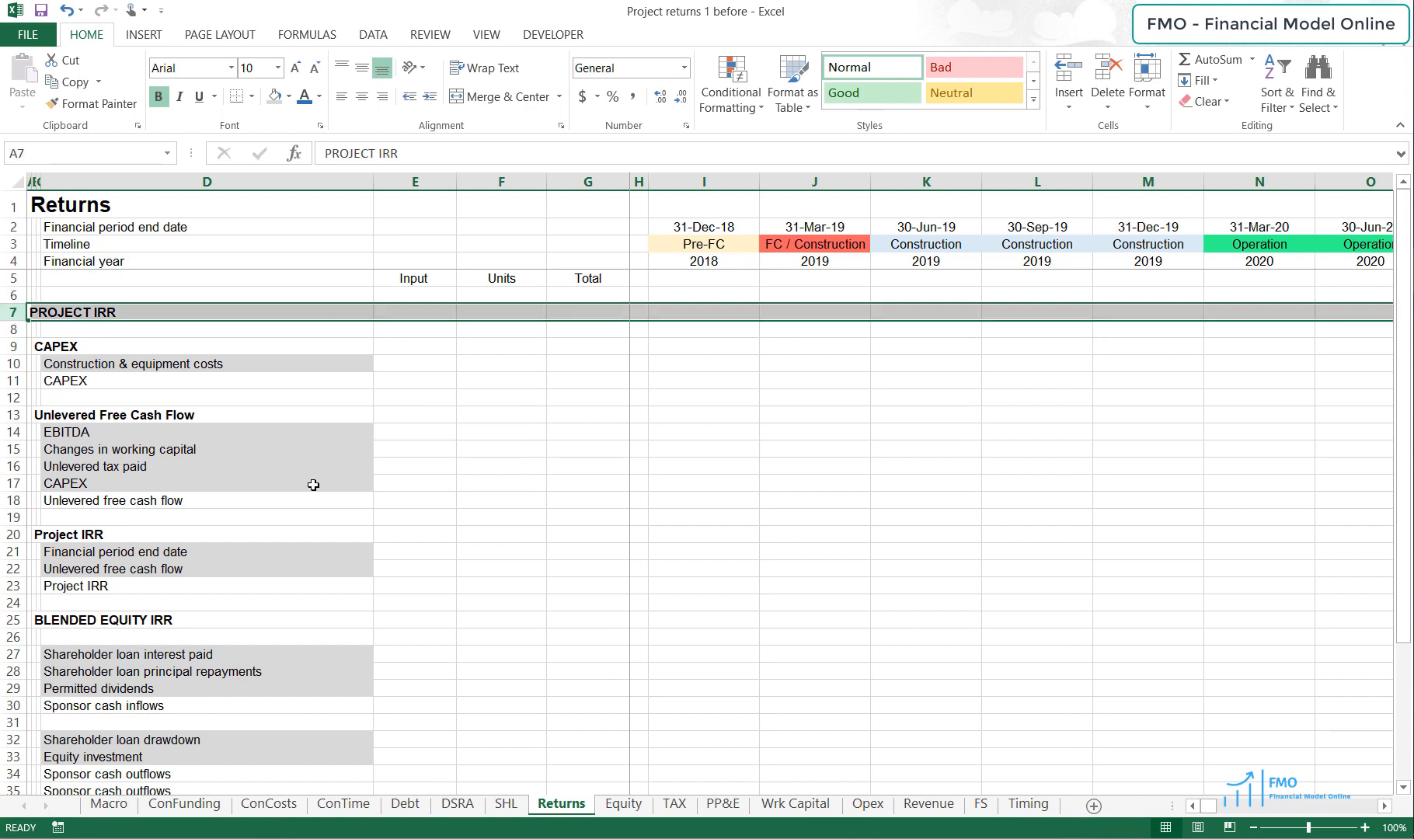
mouse_move(42, 478)
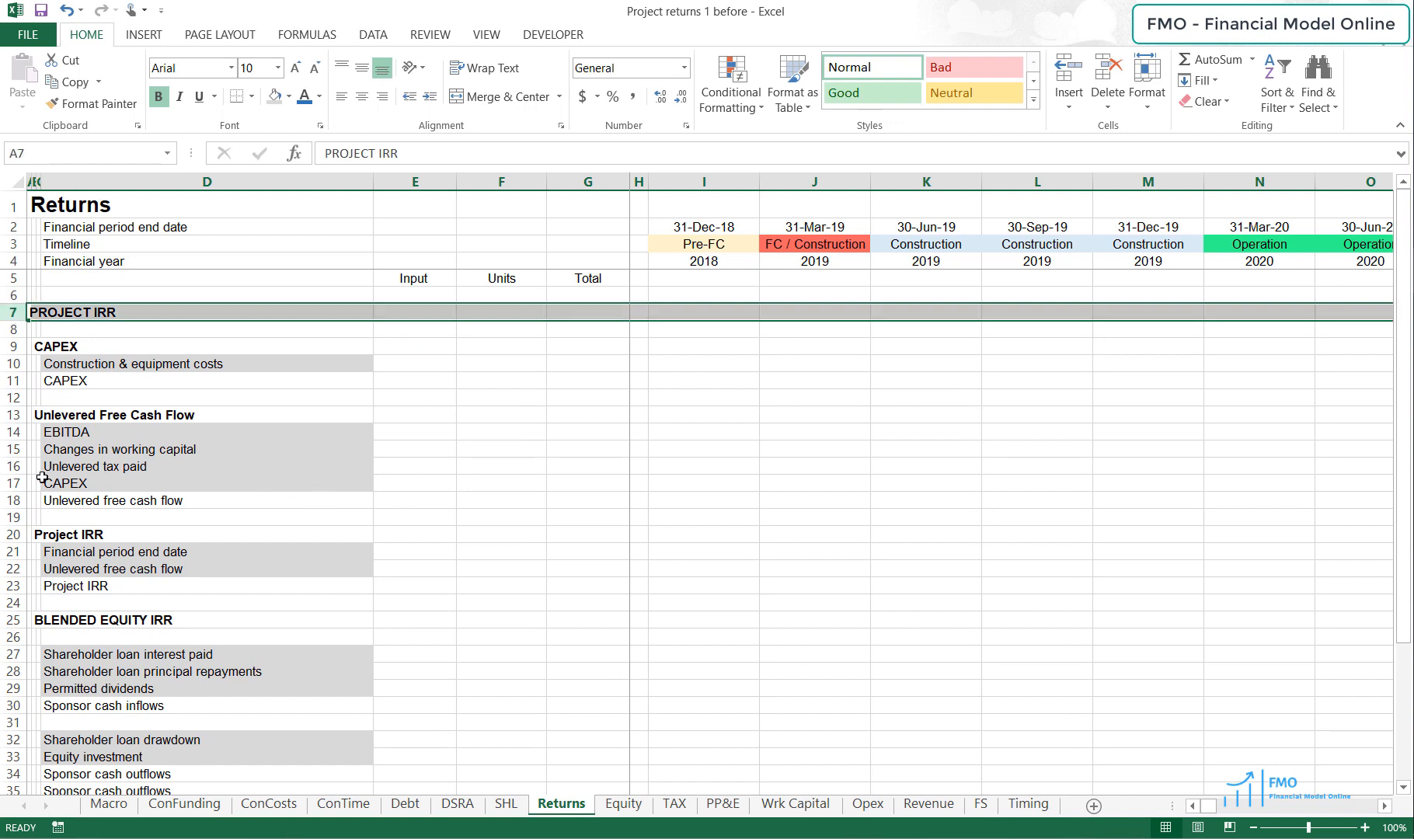
click(63, 466)
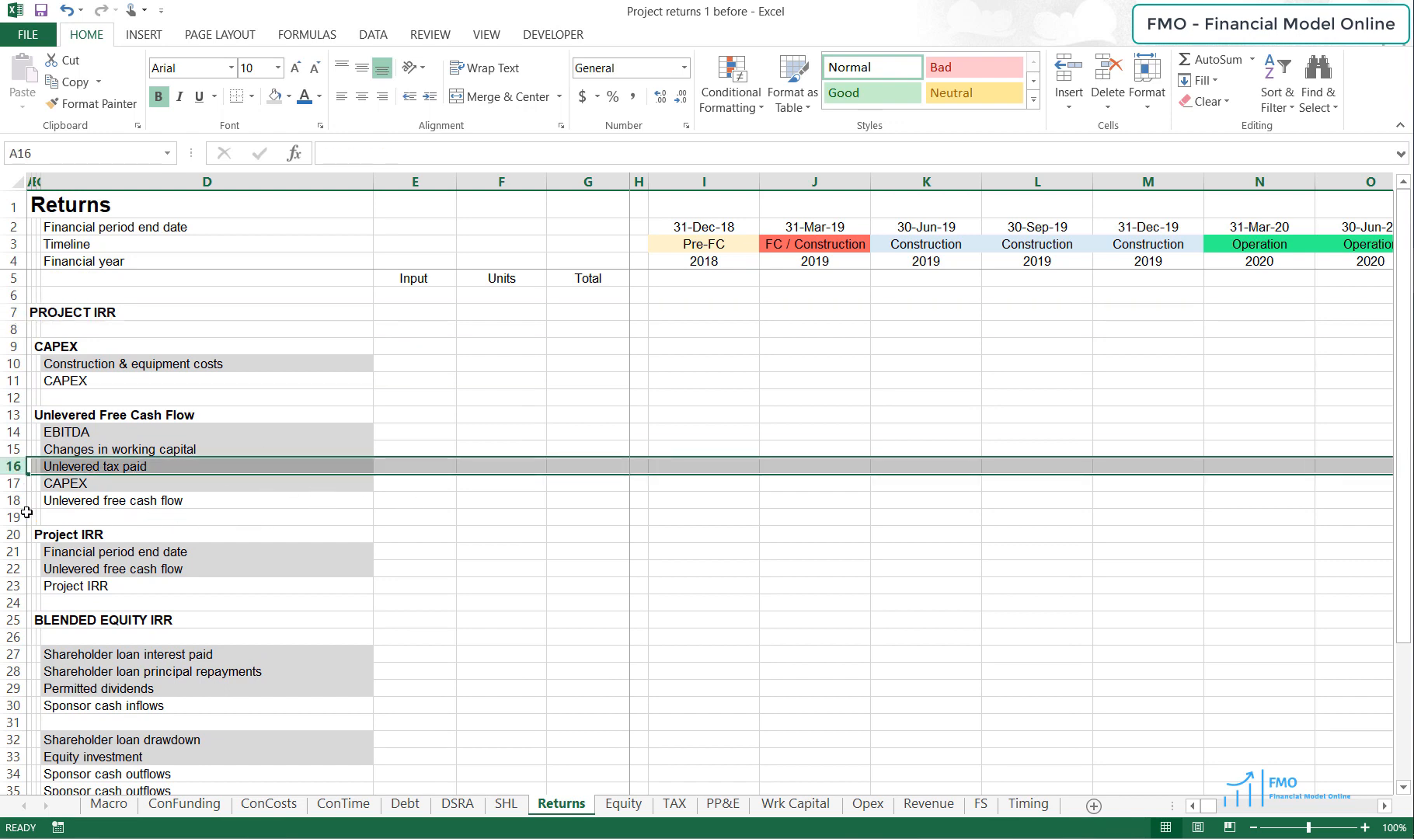
click(112, 501)
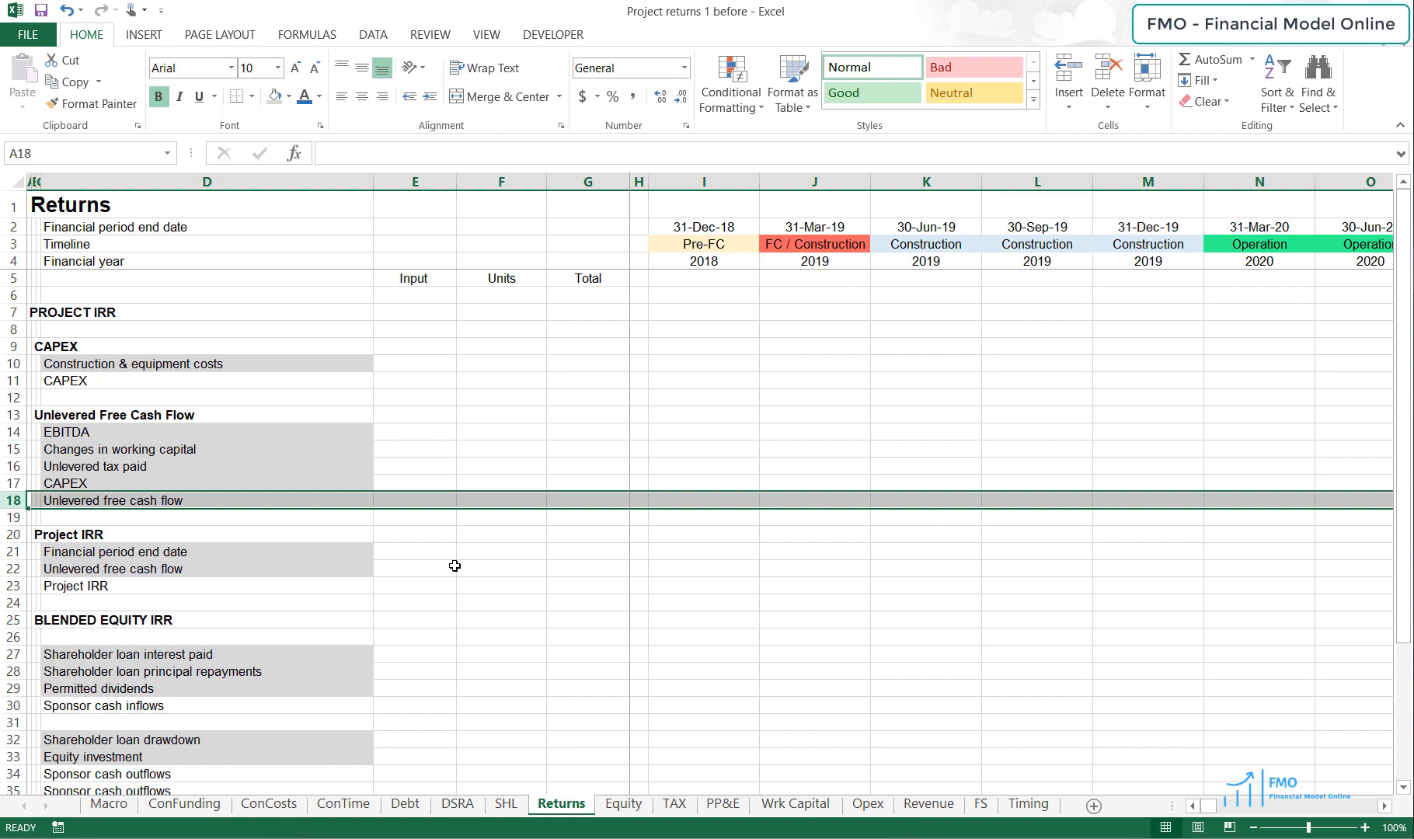
mouse_move(126, 585)
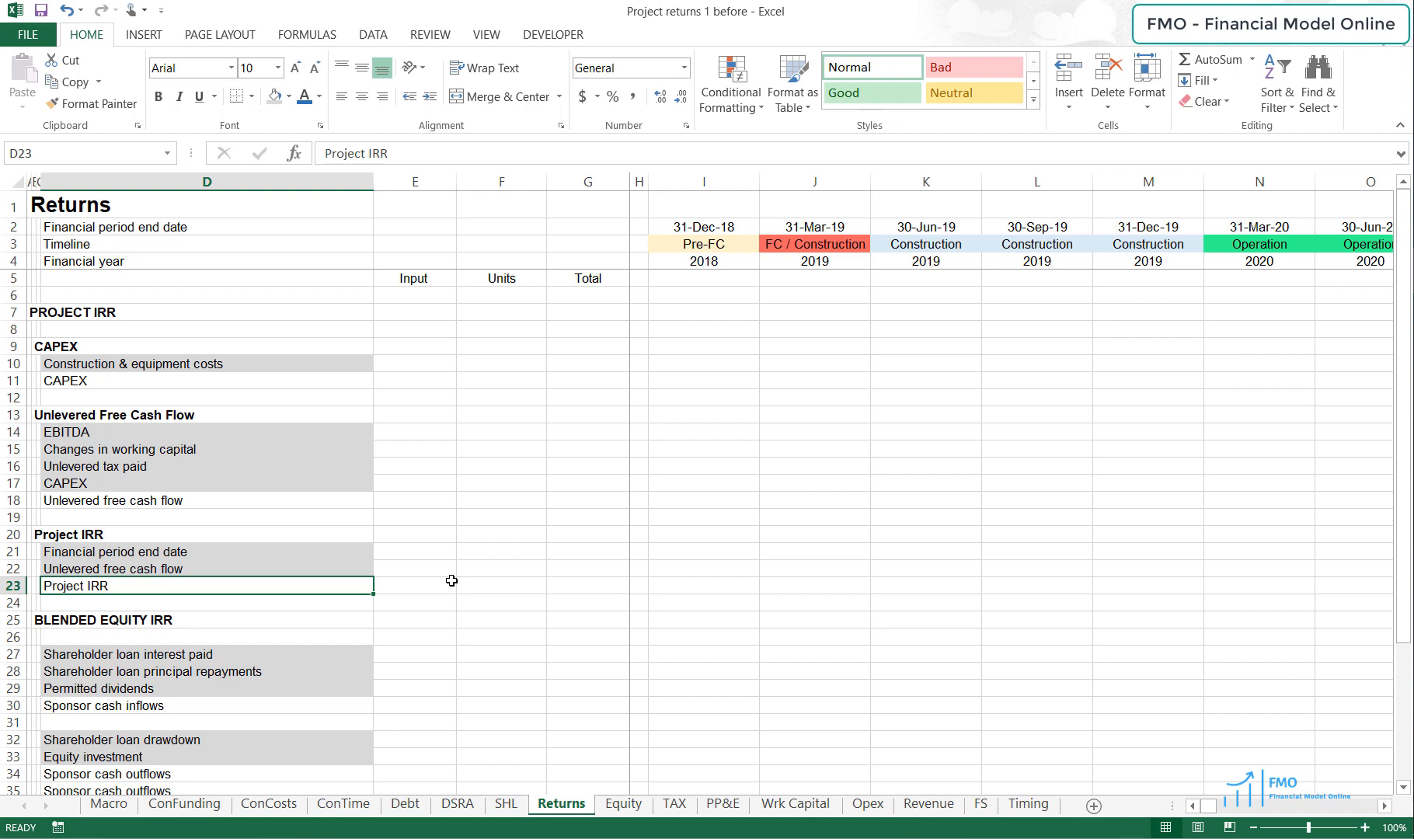
mouse_move(429, 582)
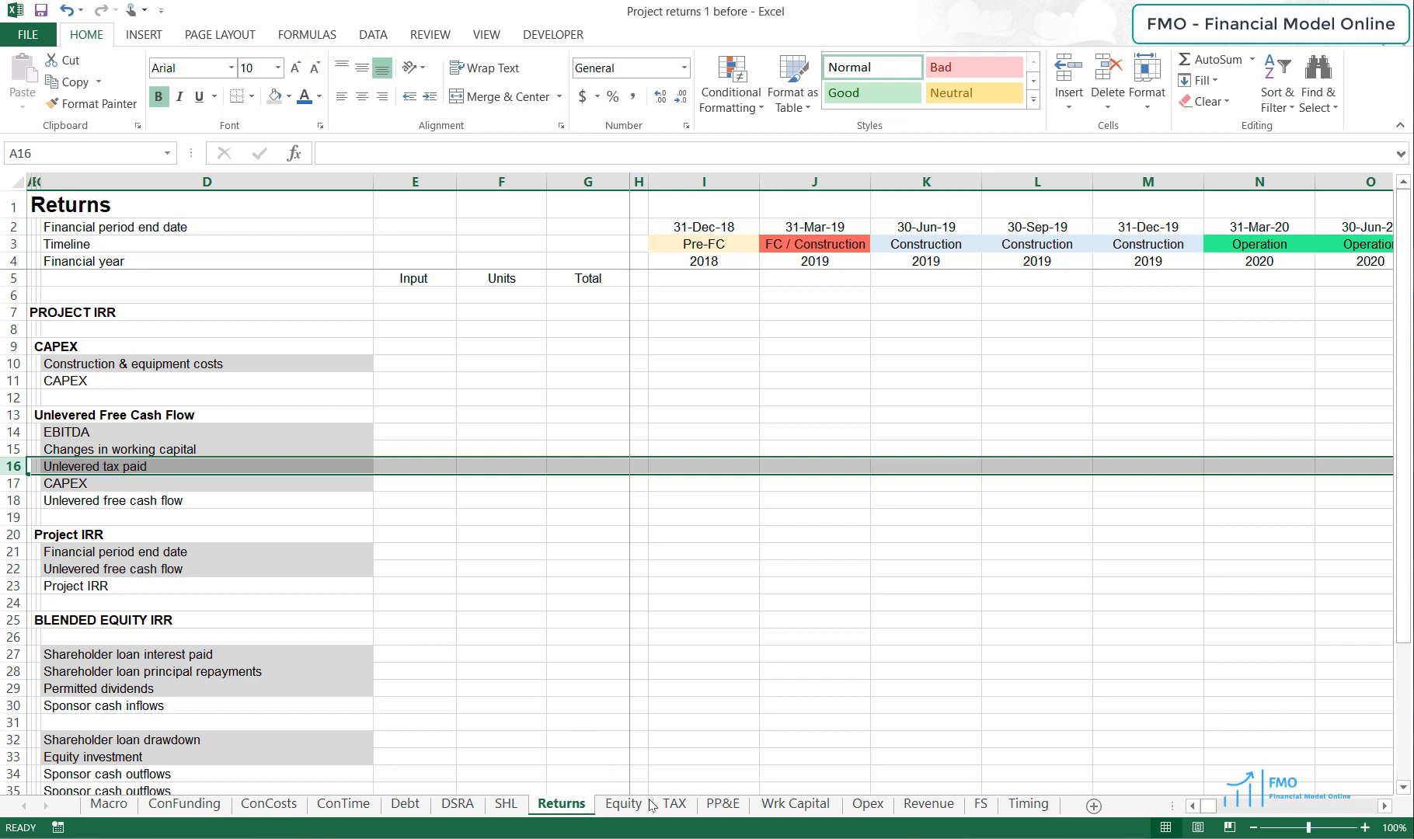
Step: Review the TAX sheet's unlevered section from Tax depreciation down to Unlevered tax paid
click(673, 808)
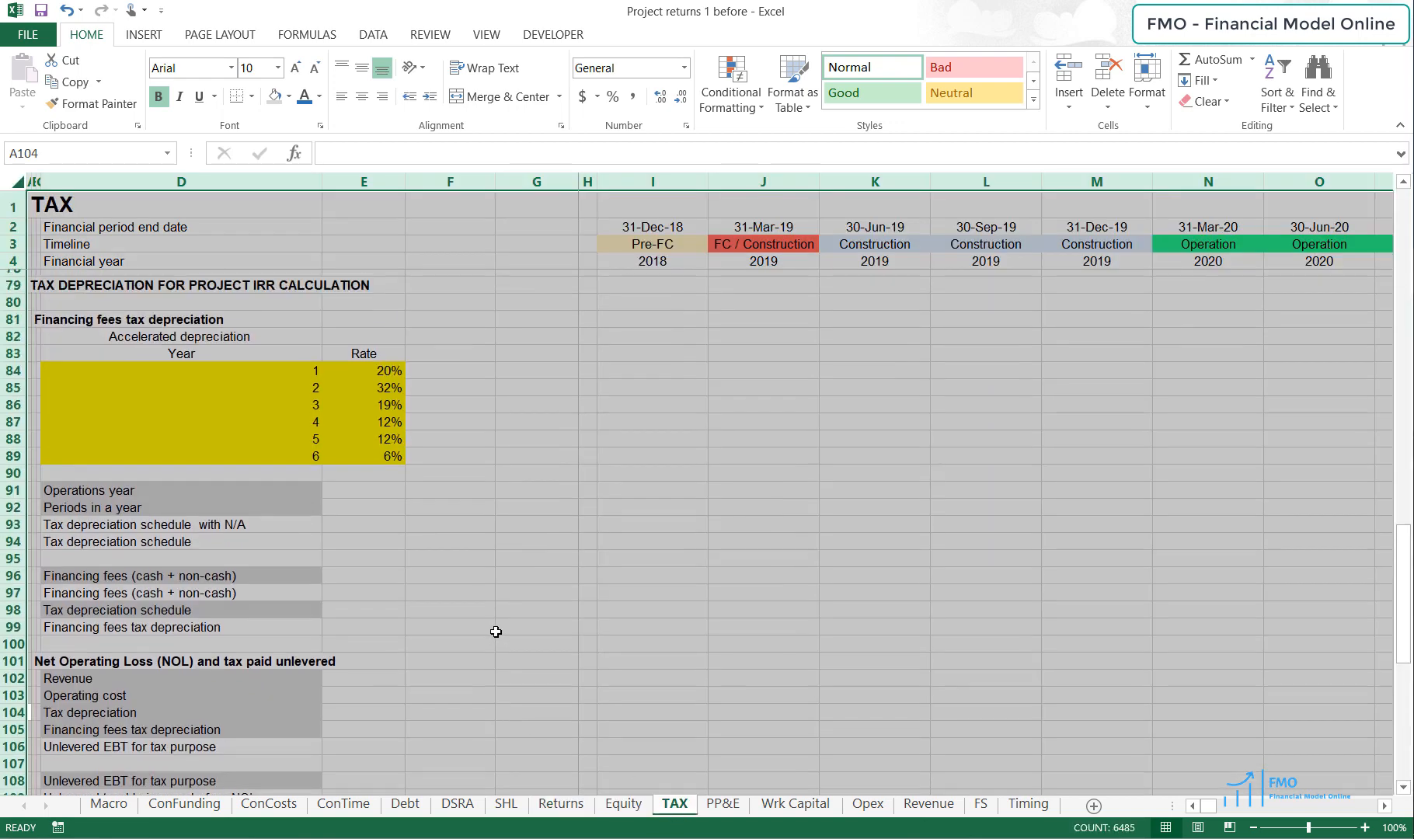
scroll(up, 3)
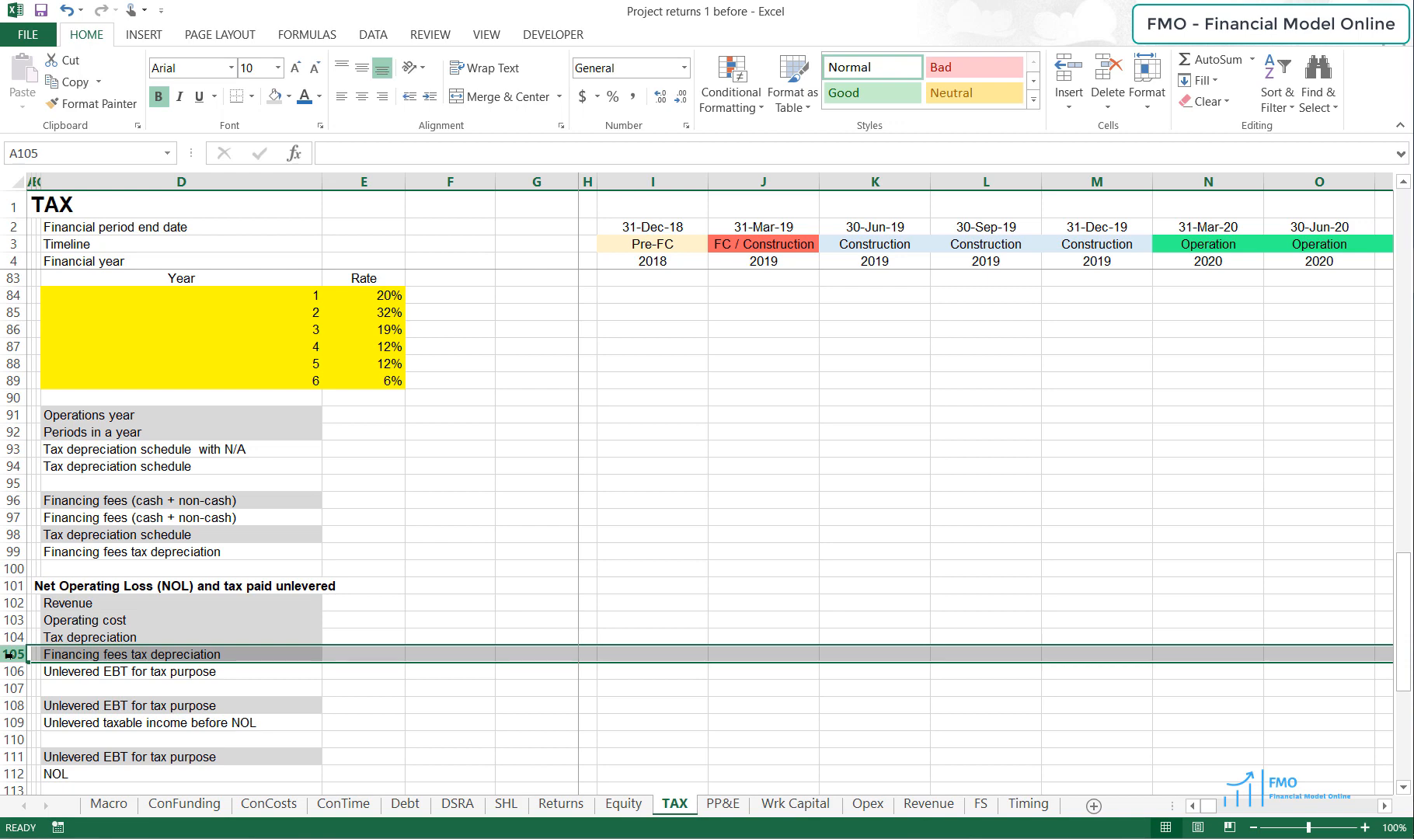
click(109, 637)
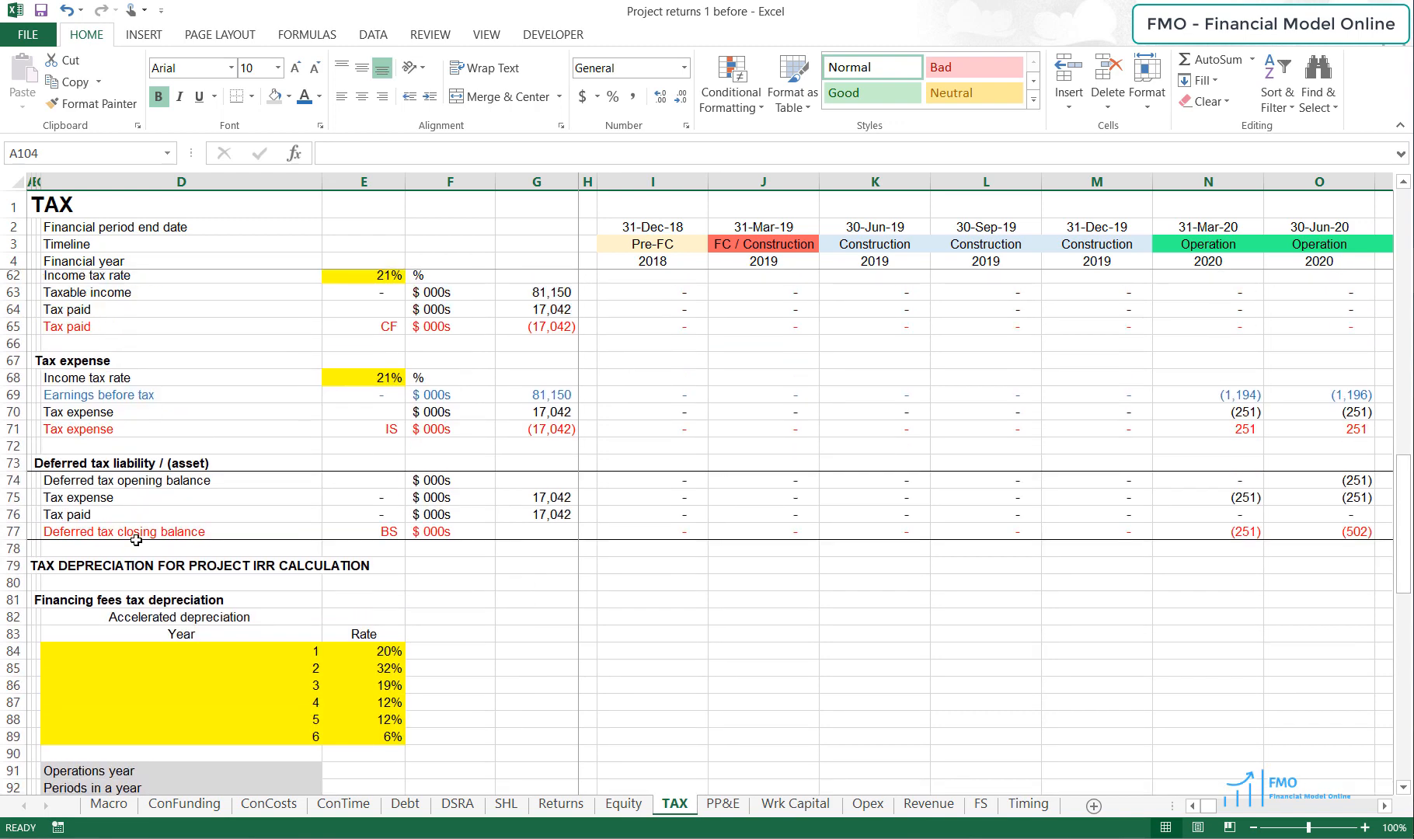
scroll(down, 3)
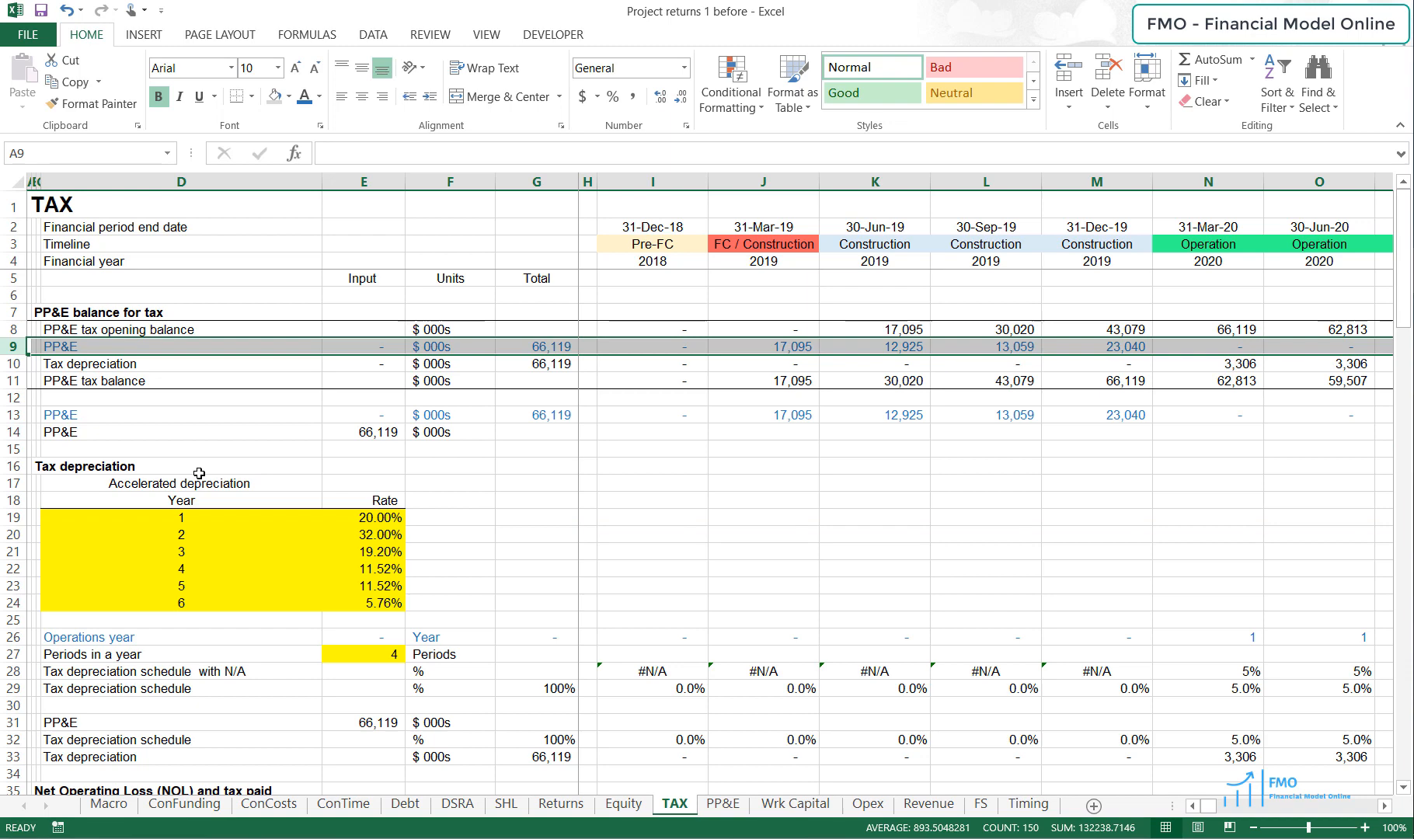
scroll(down, 3)
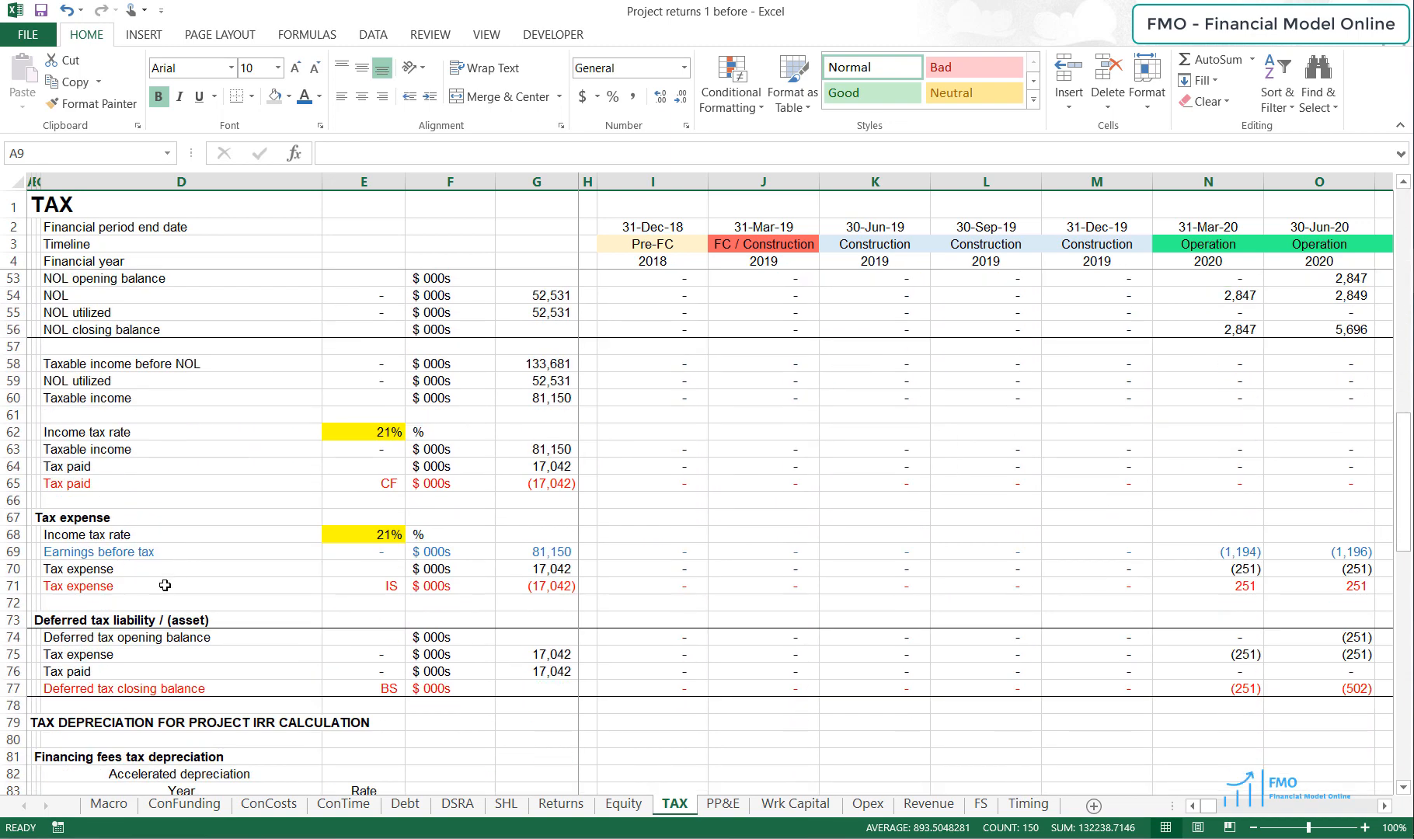
scroll(down, 3)
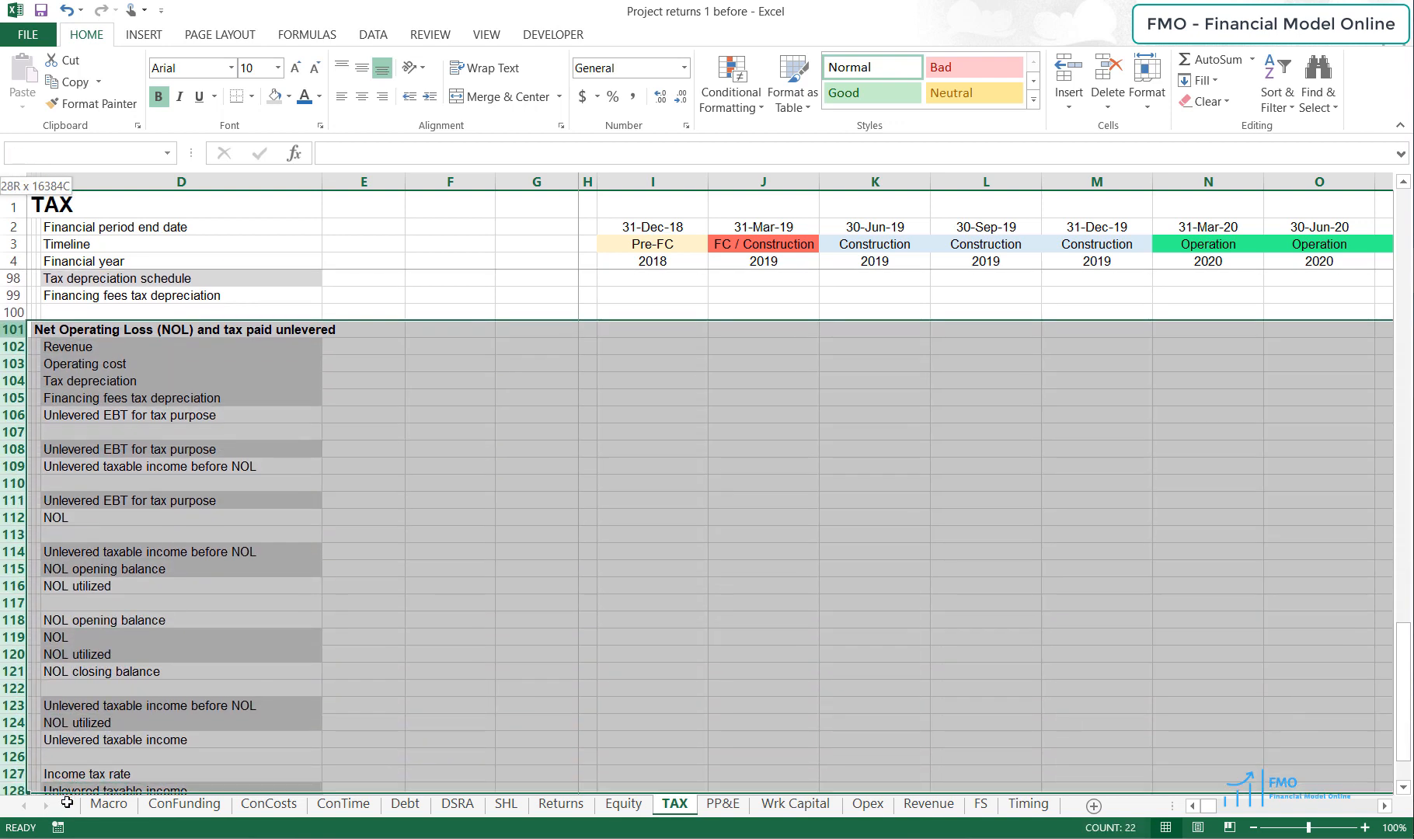
scroll(down, 3)
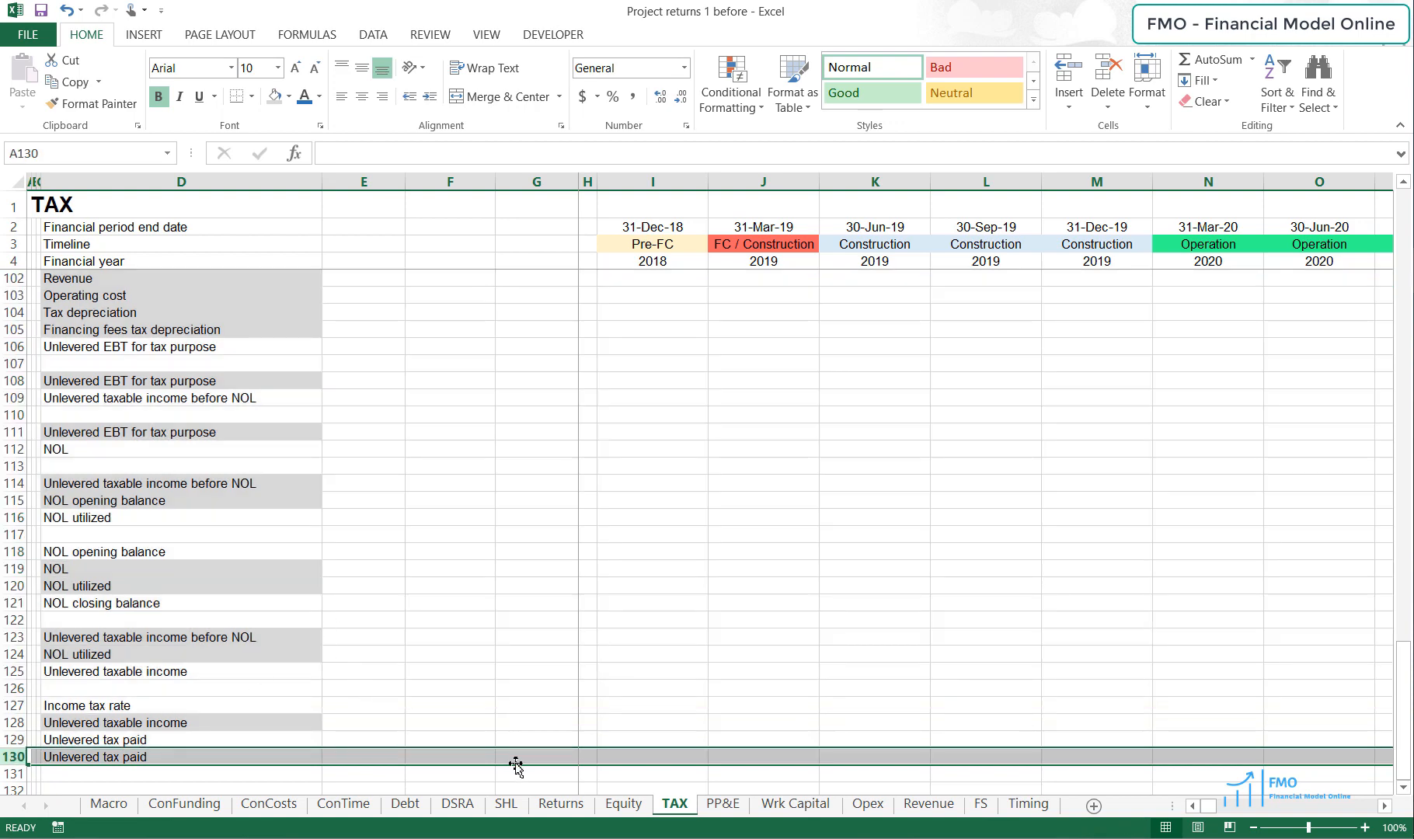
click(559, 803)
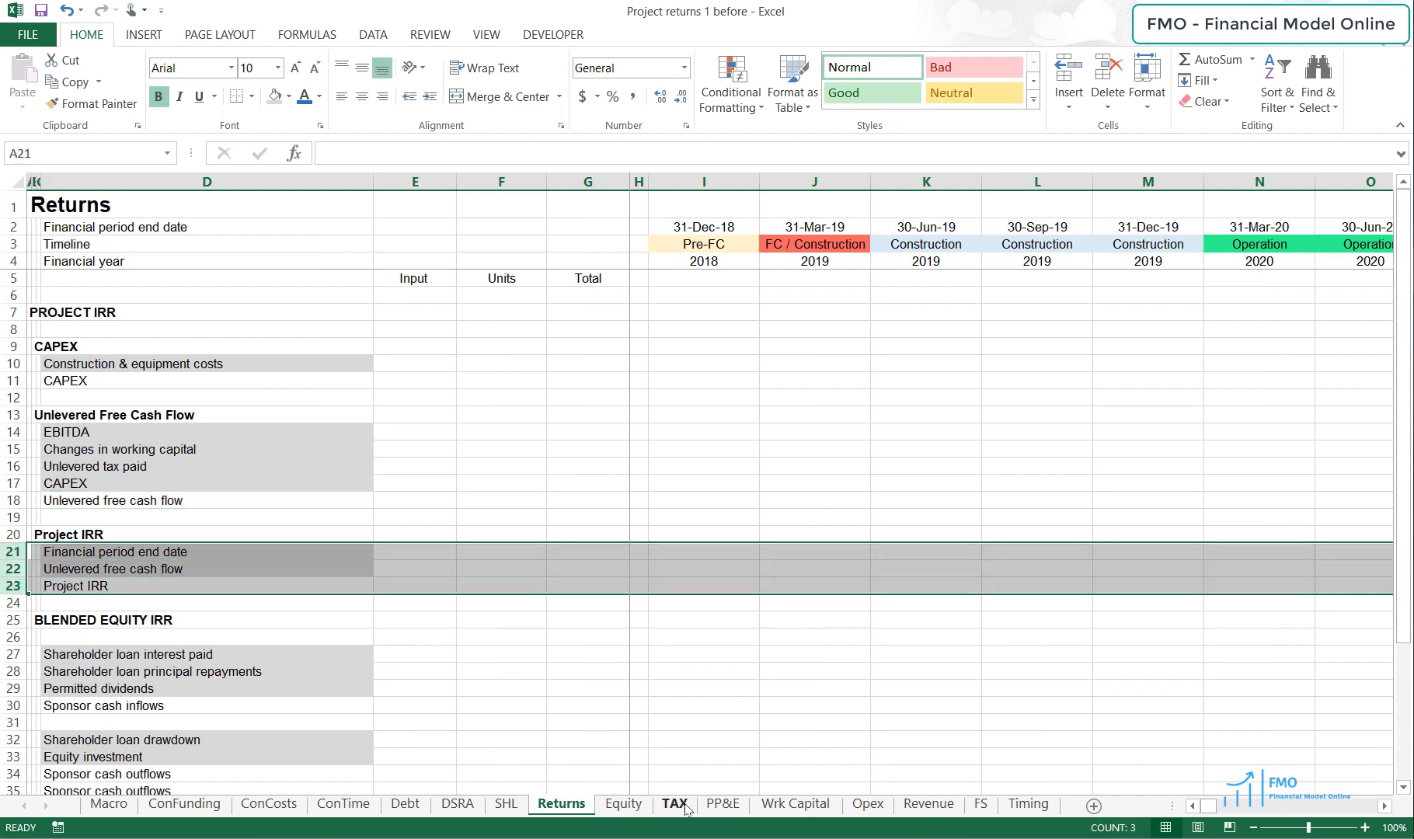
click(674, 808)
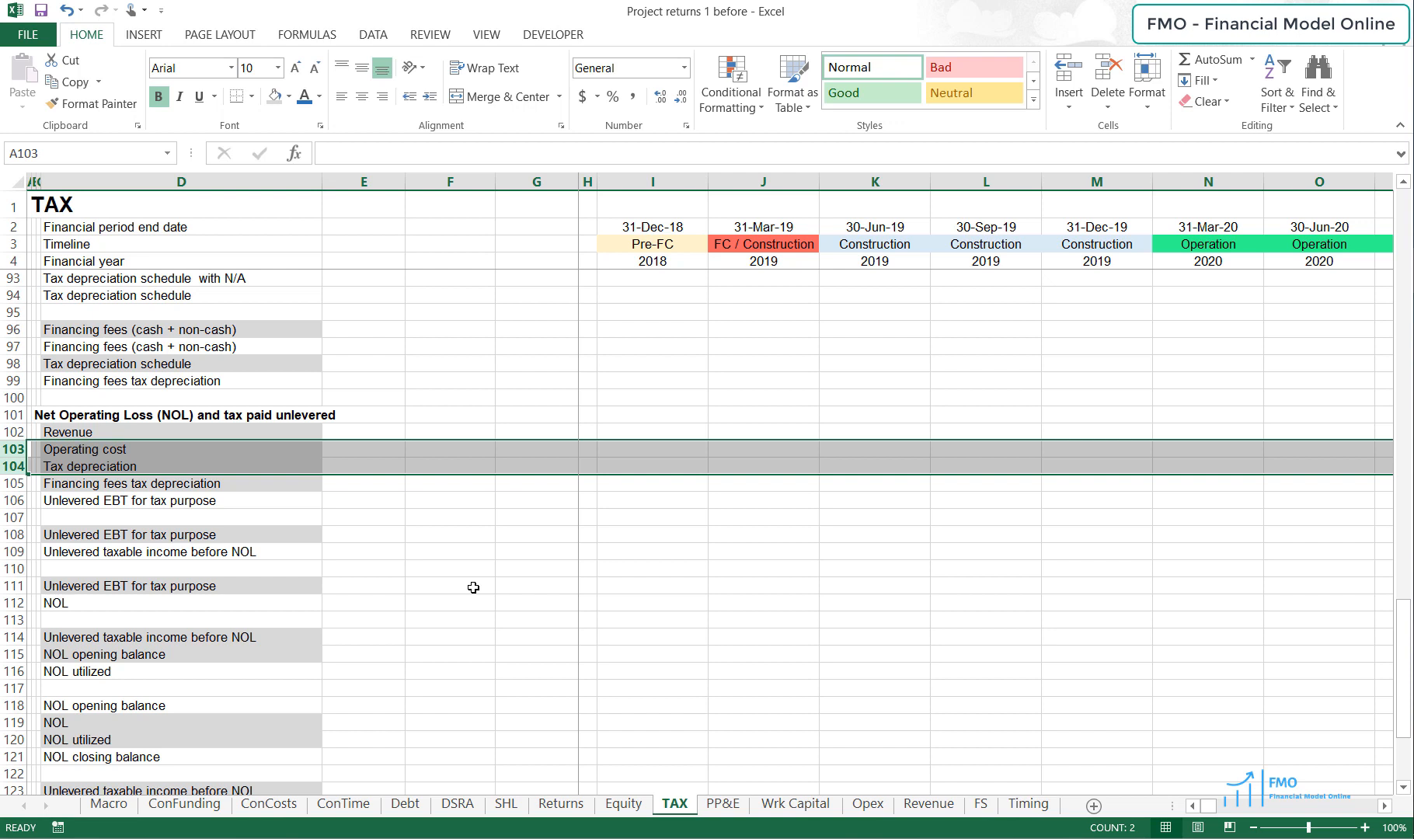
mouse_move(550, 782)
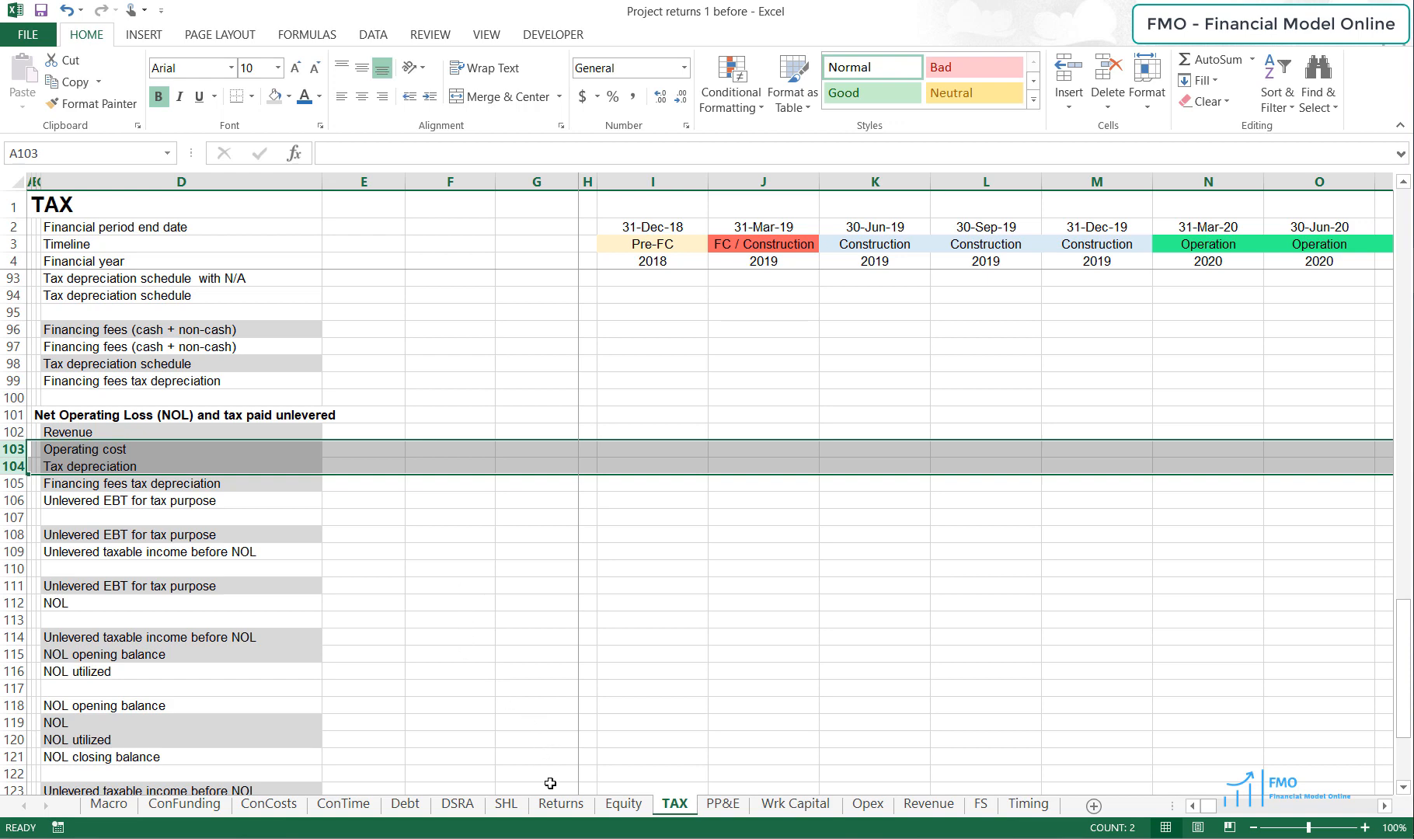
Step: Review the ConFunding Financing fees (cash + non-cash) row, then return to the Returns sheet
click(560, 803)
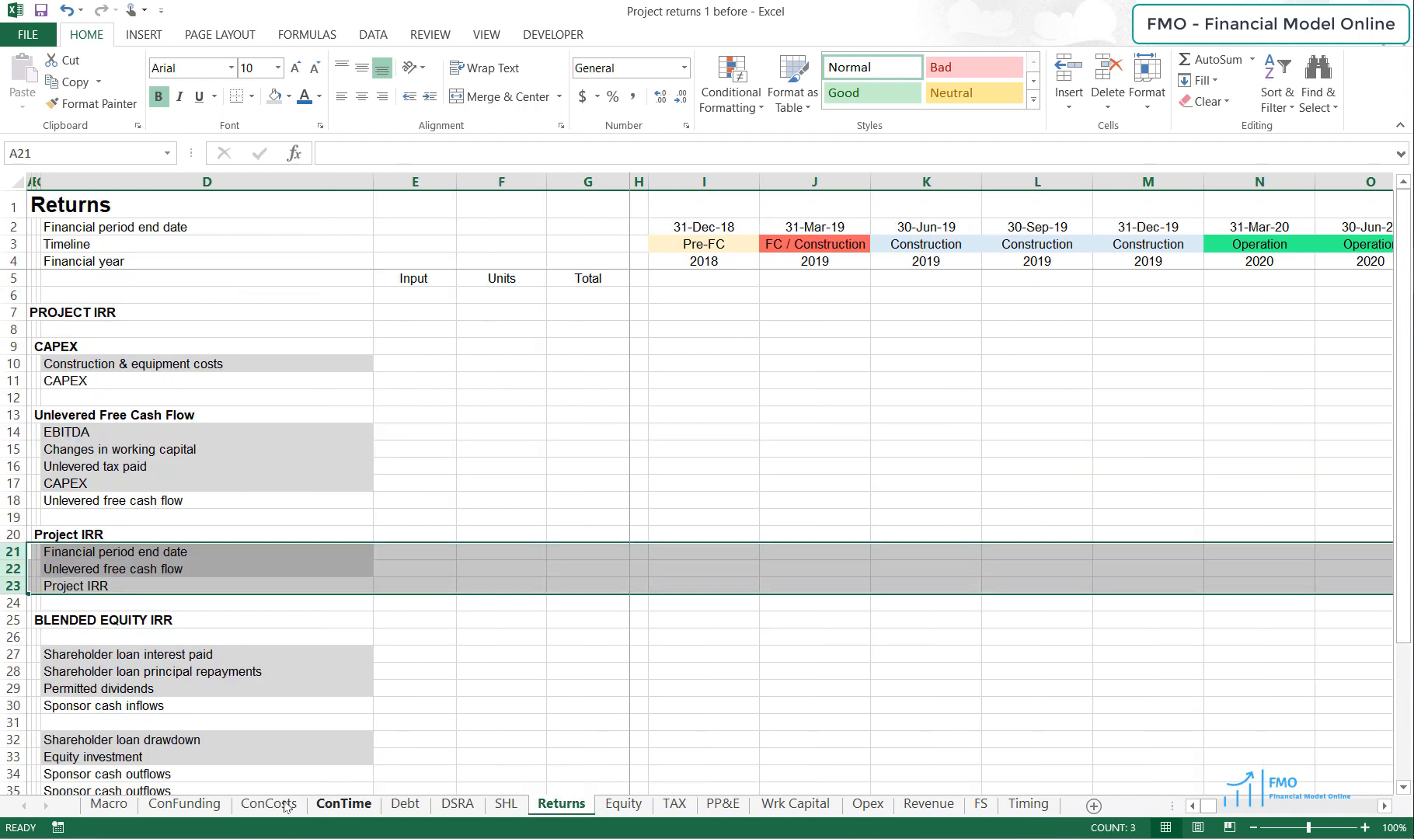
click(183, 803)
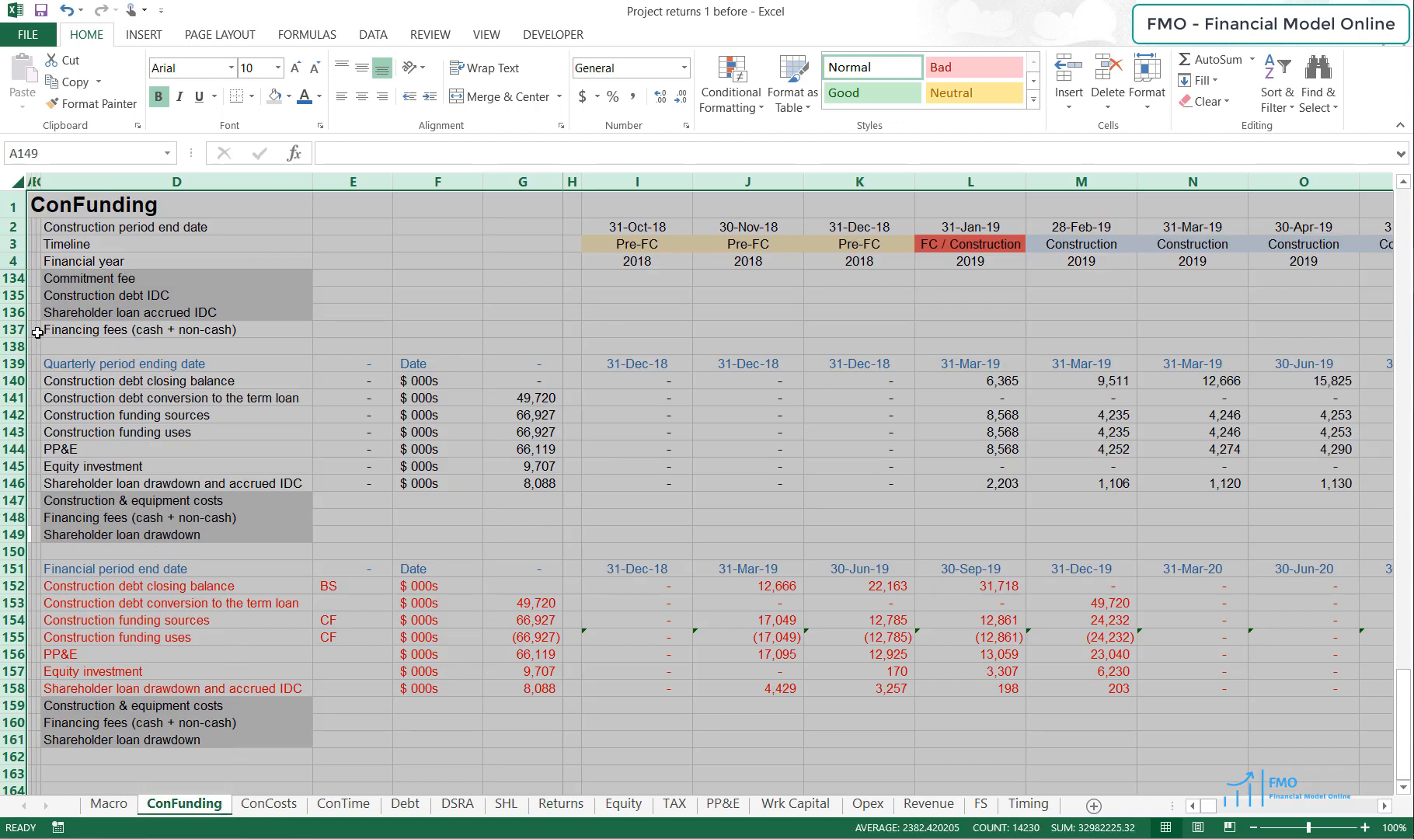
click(12, 329)
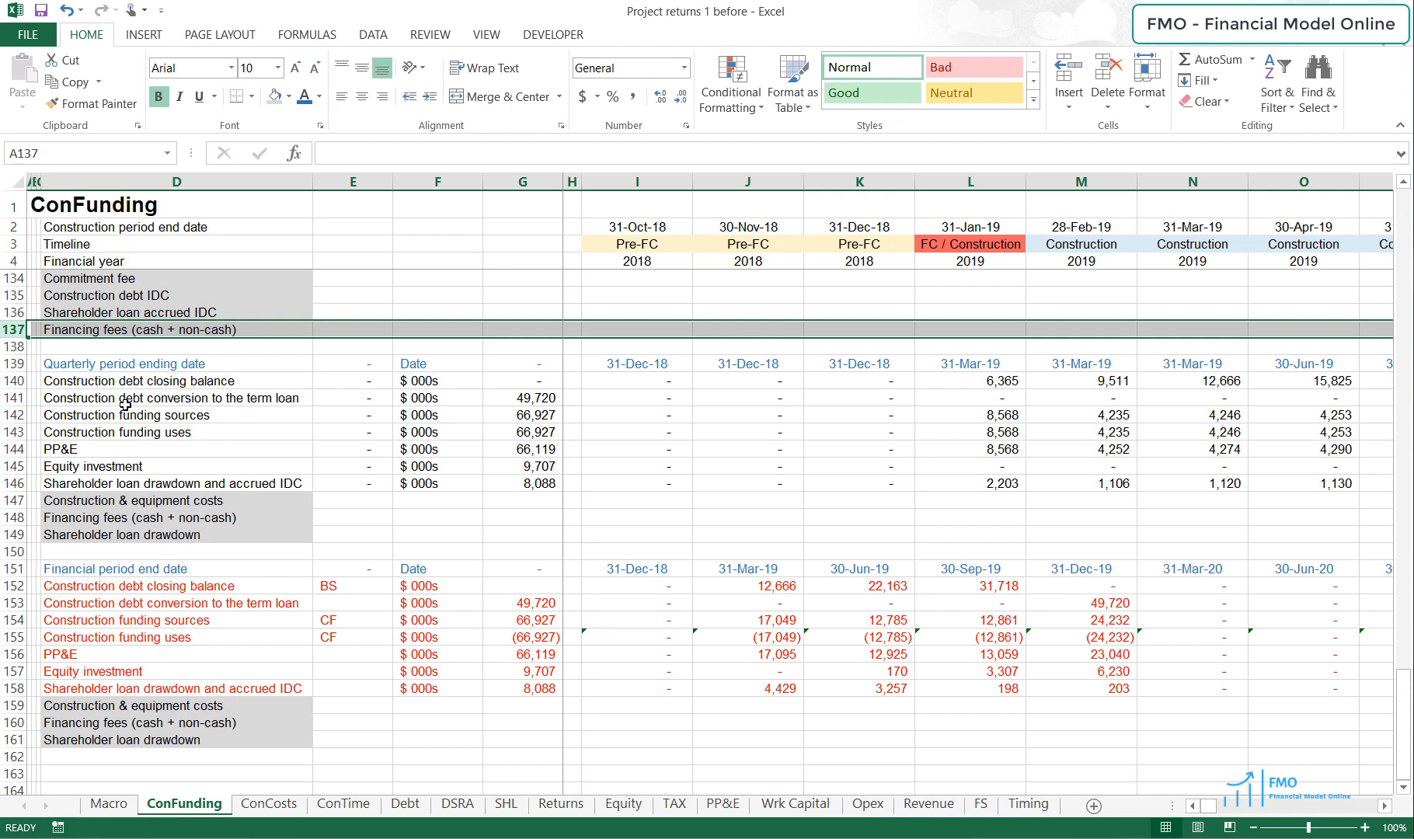
mouse_move(31, 705)
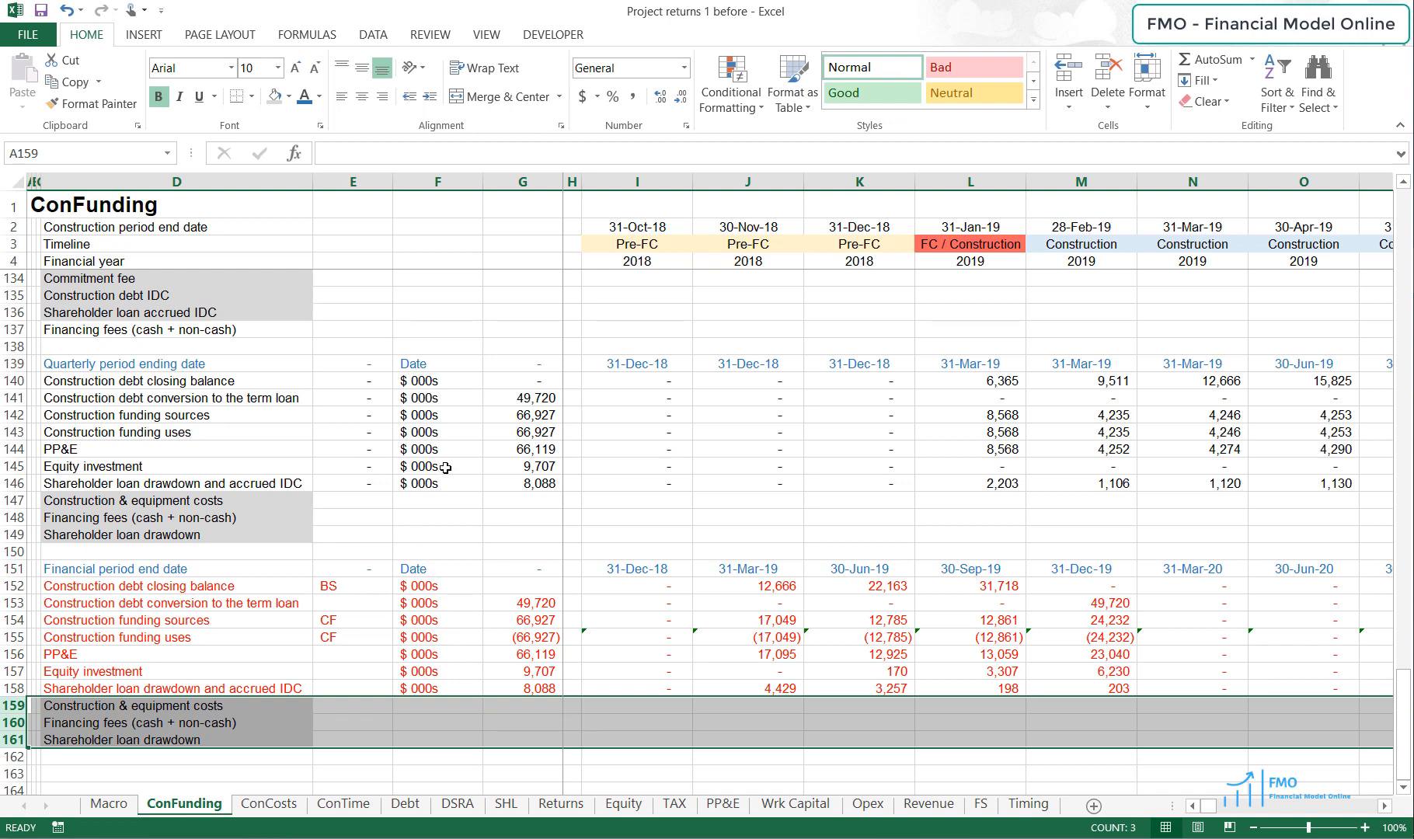
click(559, 803)
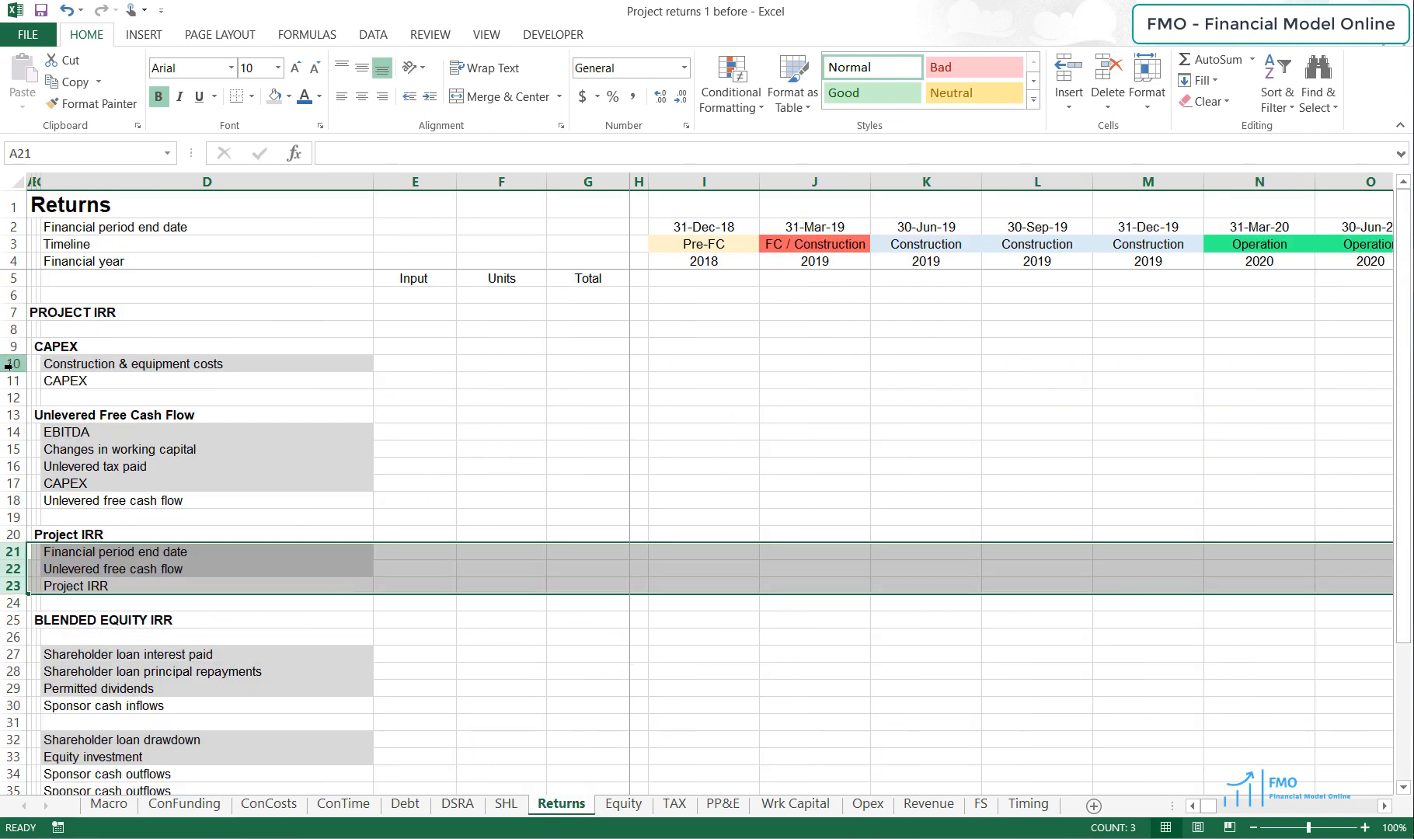
Step: Review the CAPEX and Sponsor cash outflows rows on Returns, then switch to the TAX sheet
click(64, 380)
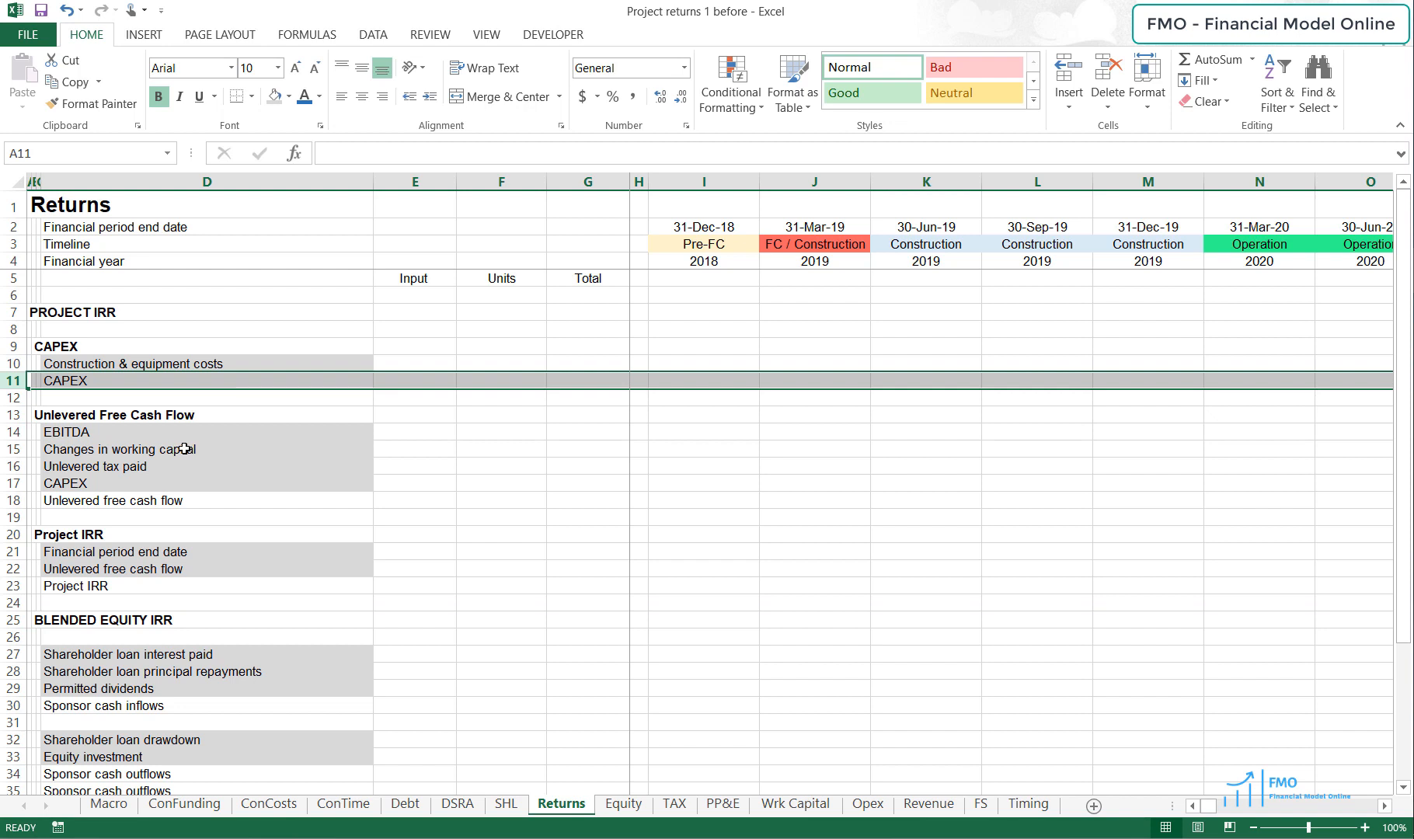
mouse_move(264, 564)
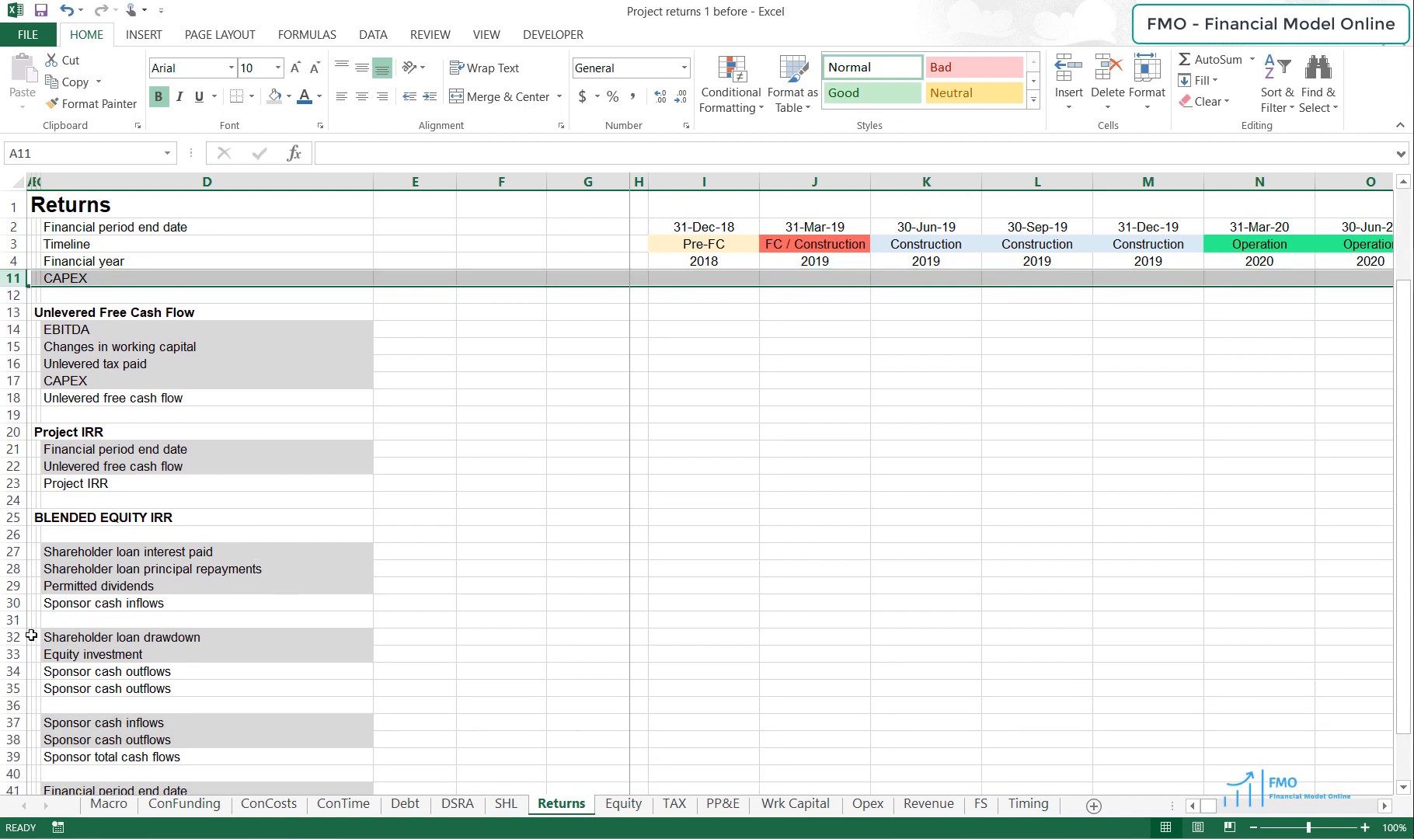
click(120, 637)
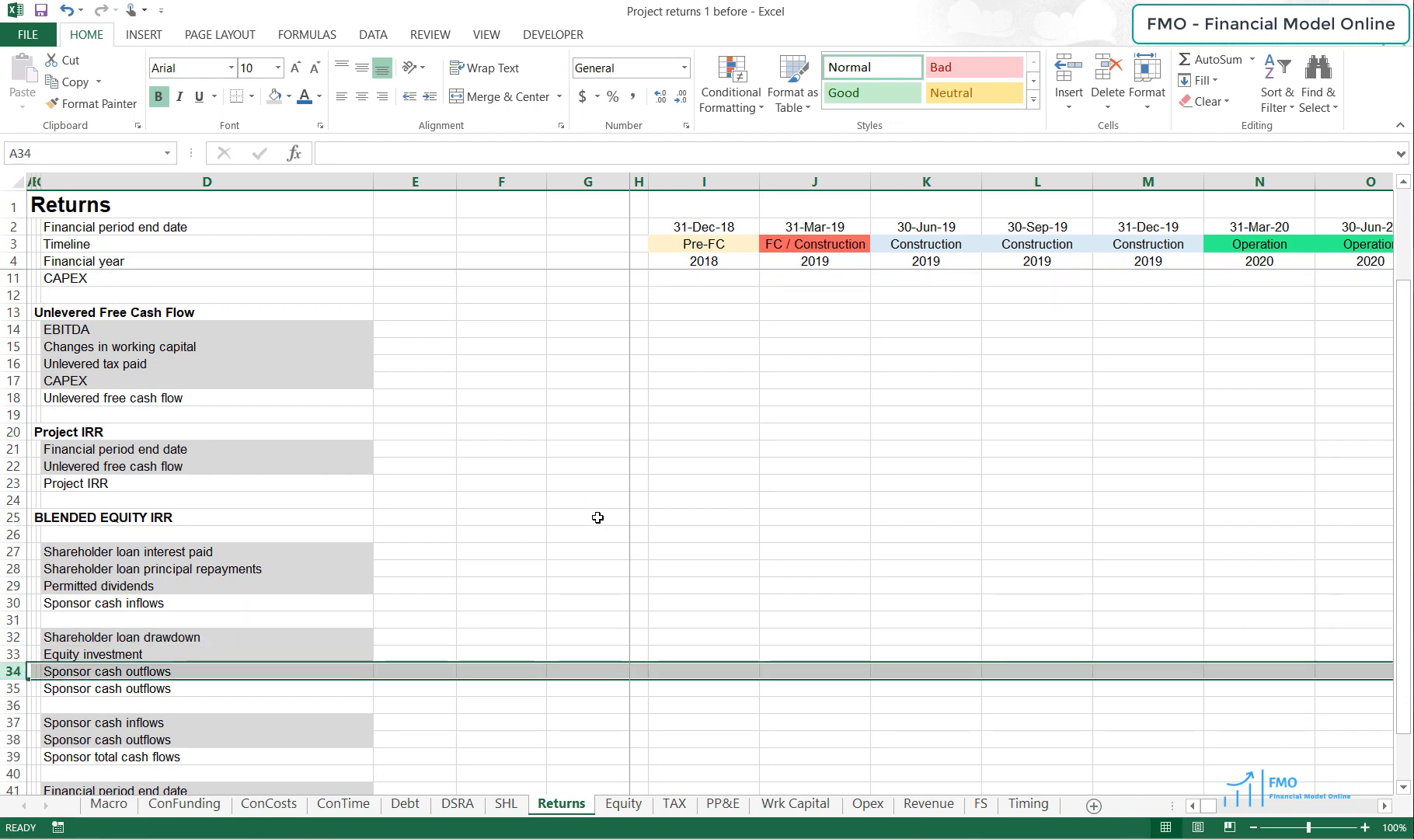
click(675, 803)
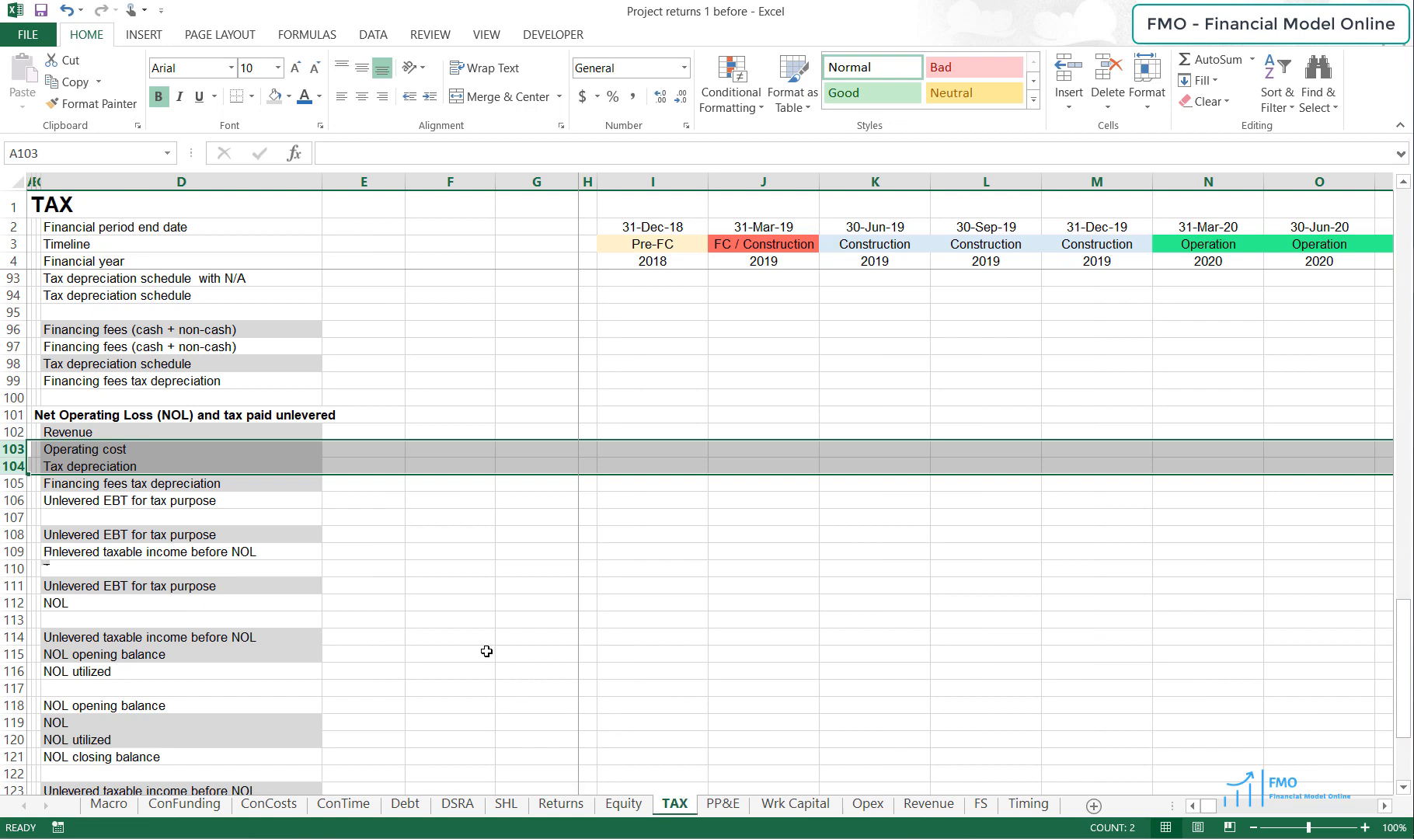